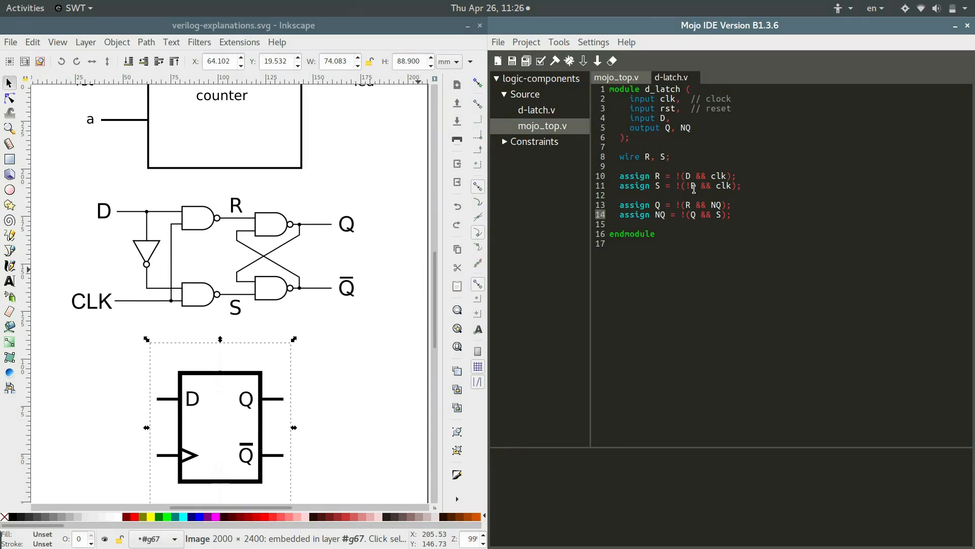
Create a Verilog source file named d_flip_flop.v in the project
scroll(down, 3)
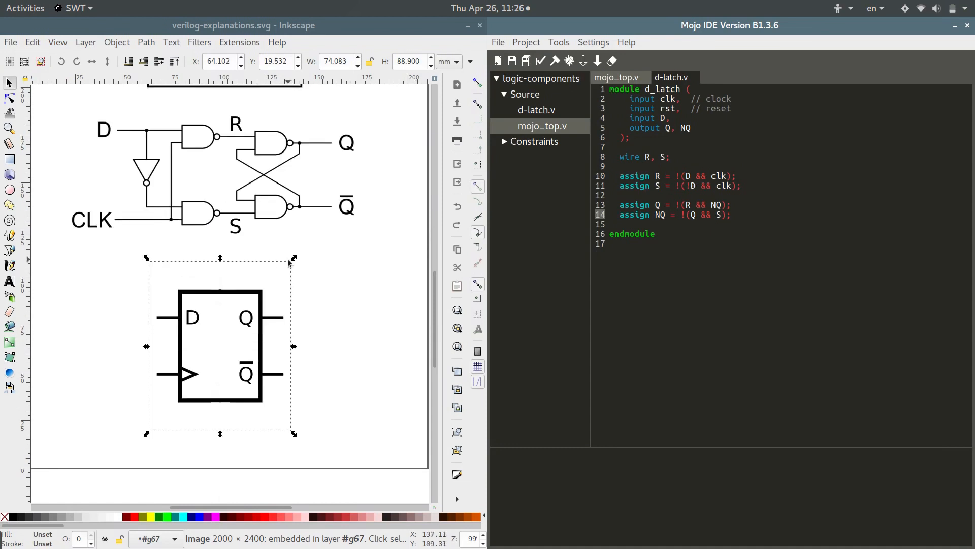
mouse_move(201, 369)
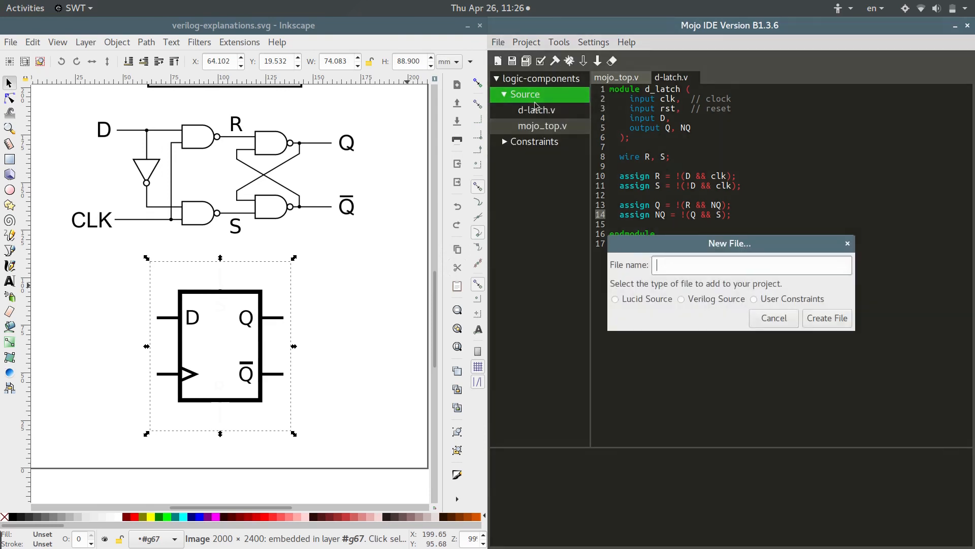
text(d_)
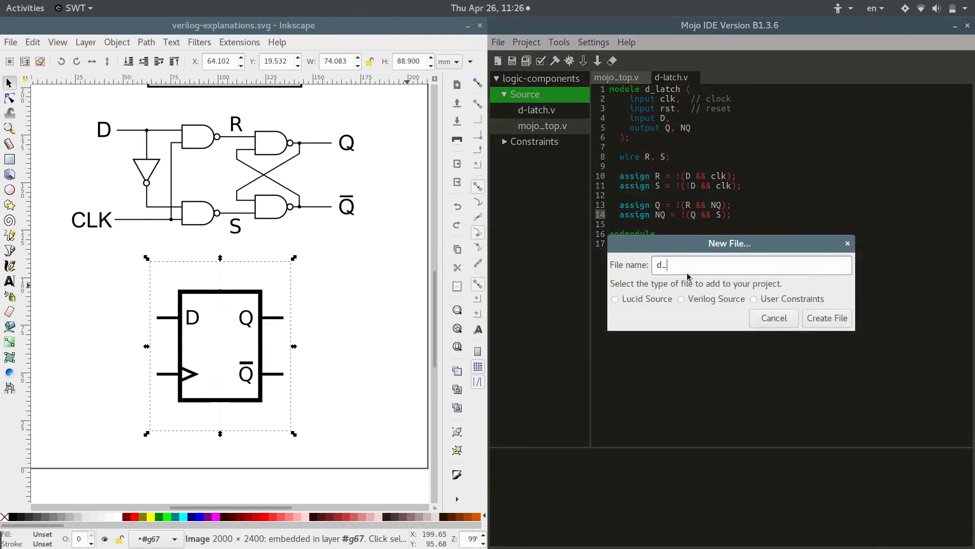
text(flip_flop)
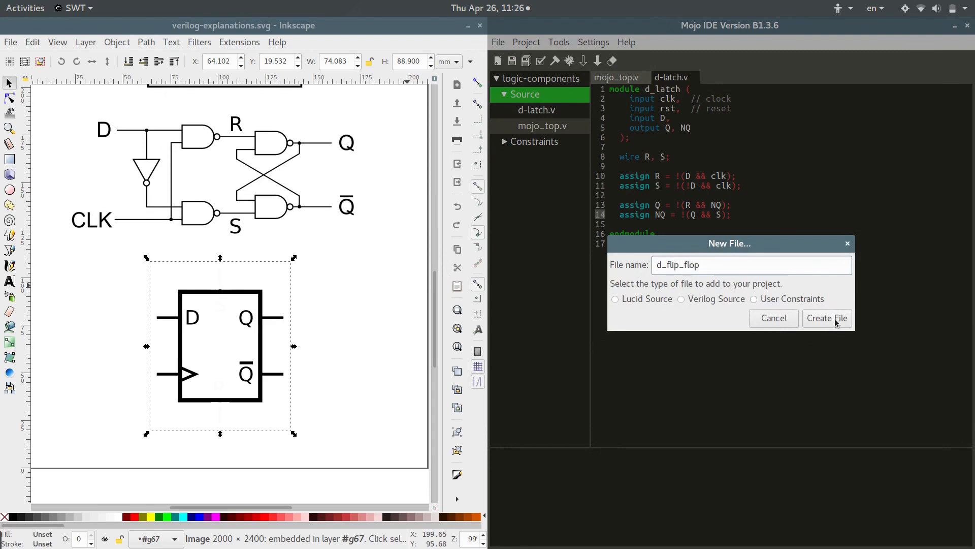
click(681, 299)
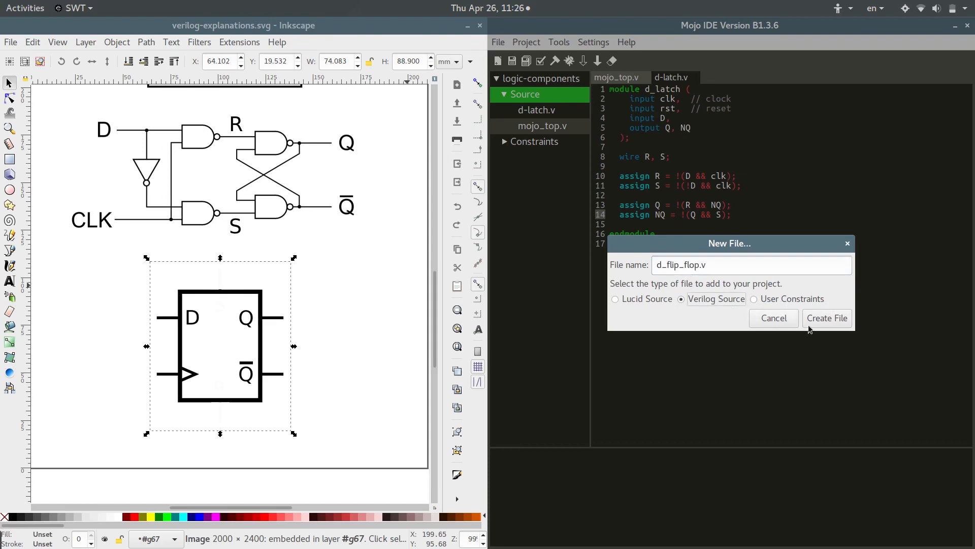
click(827, 318)
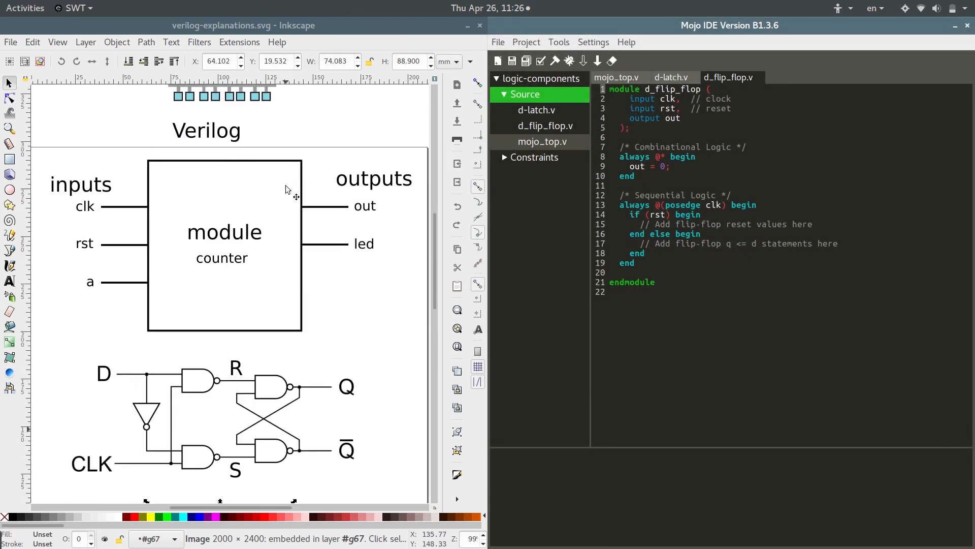
mouse_move(371, 198)
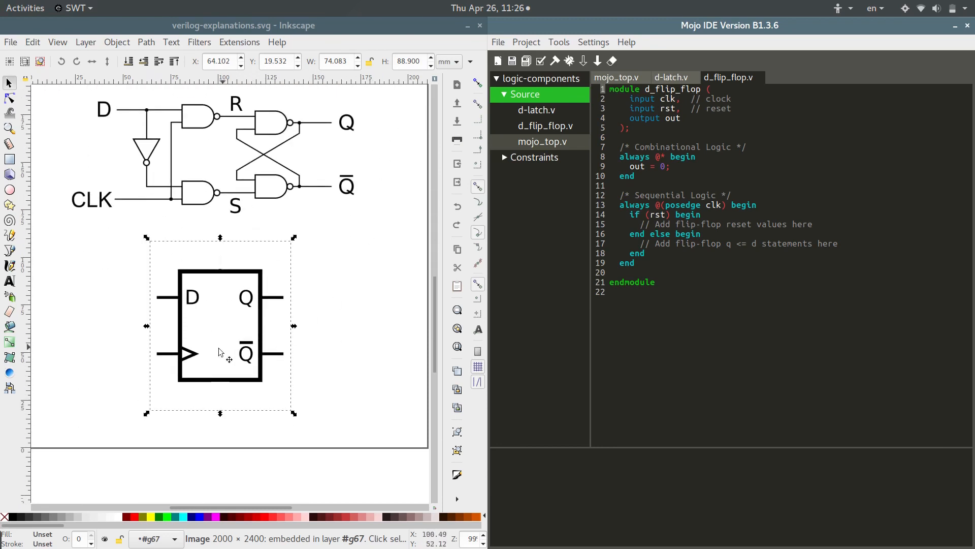
mouse_move(192, 305)
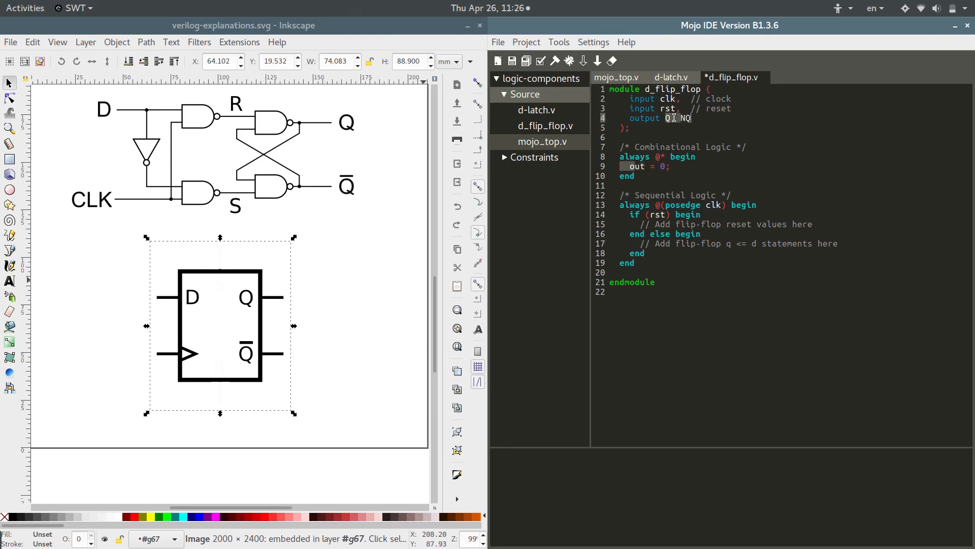
Save, add an input D port line, and select the template always blocks for removal
key(ctrl+s)
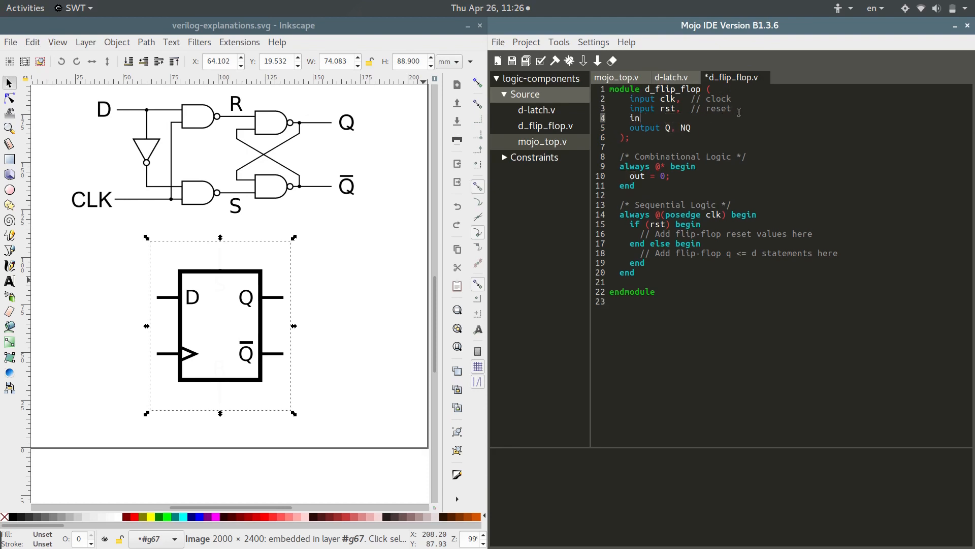
text(put D,)
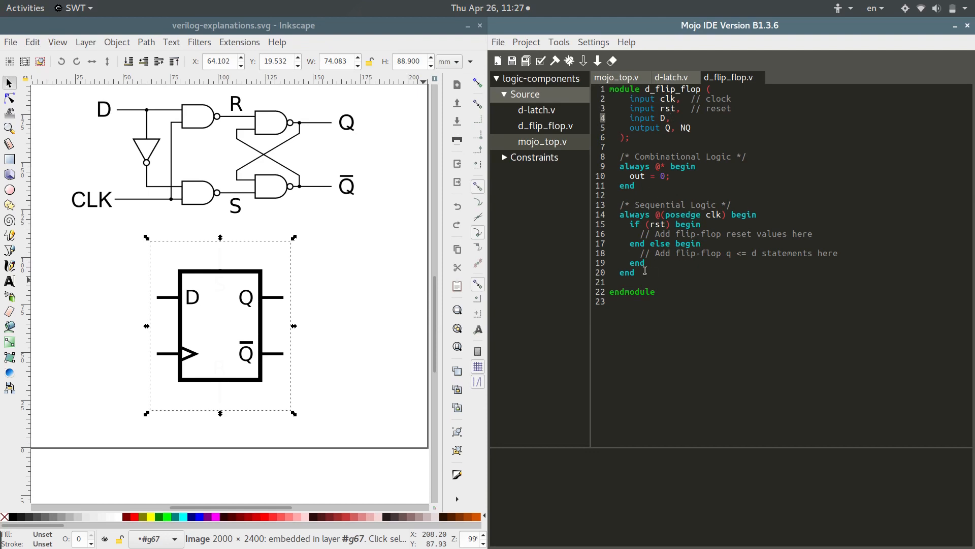
drag(619, 157, 645, 273)
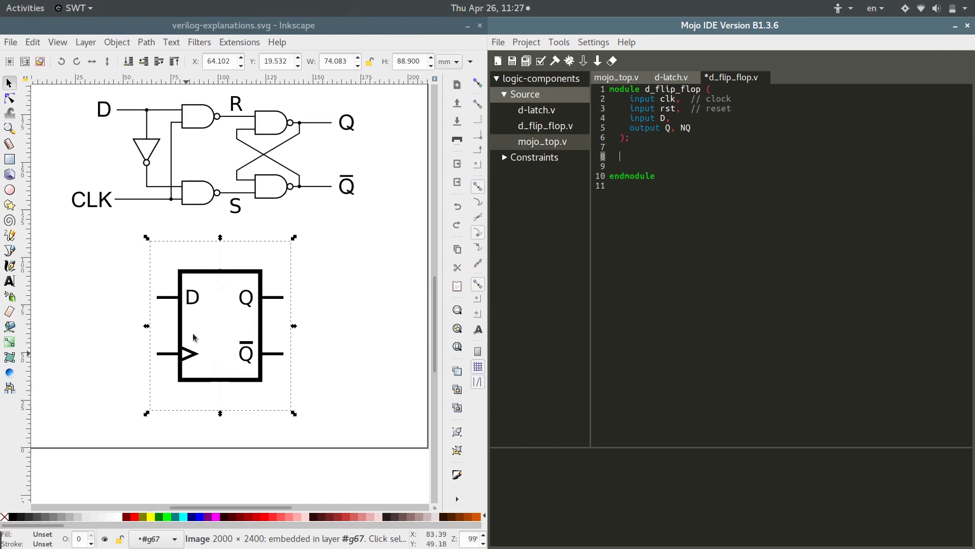
mouse_move(249, 333)
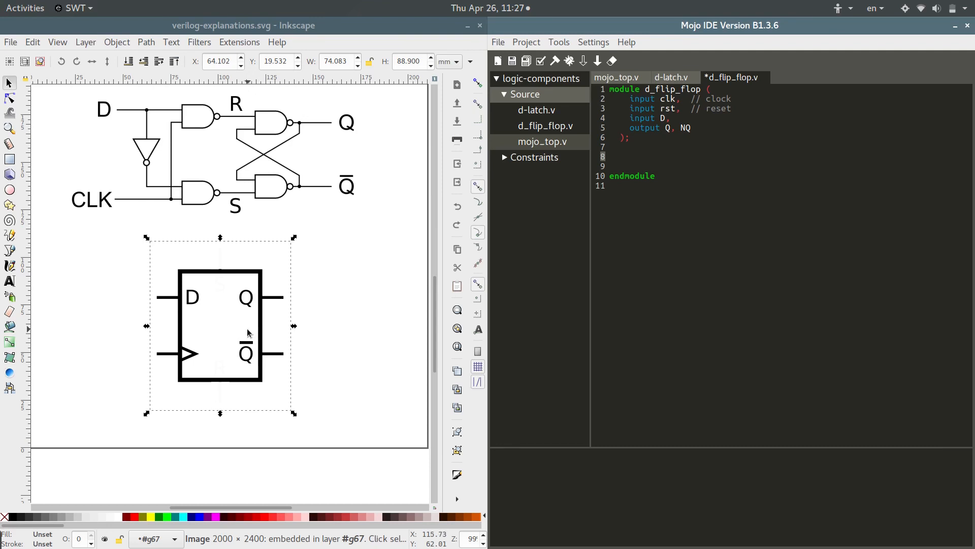
mouse_move(234, 345)
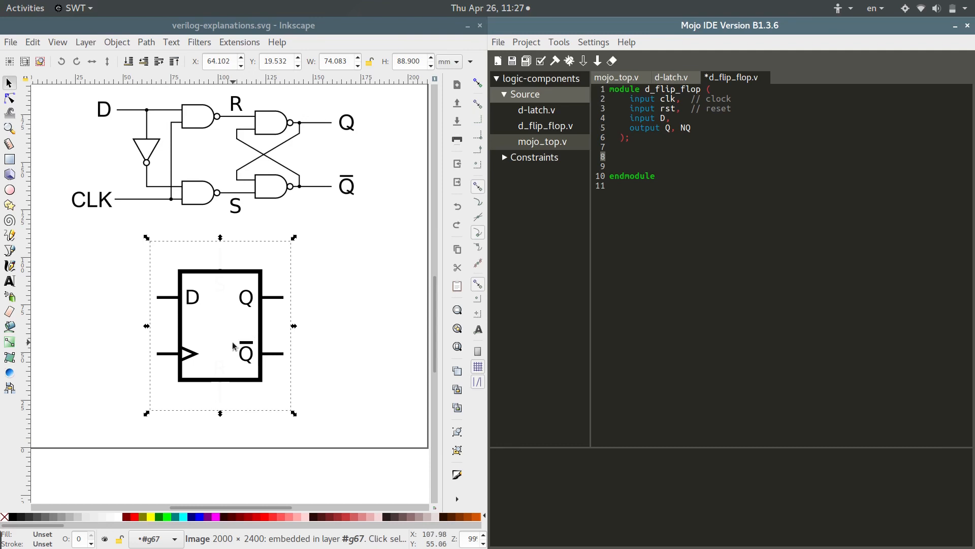
click(621, 156)
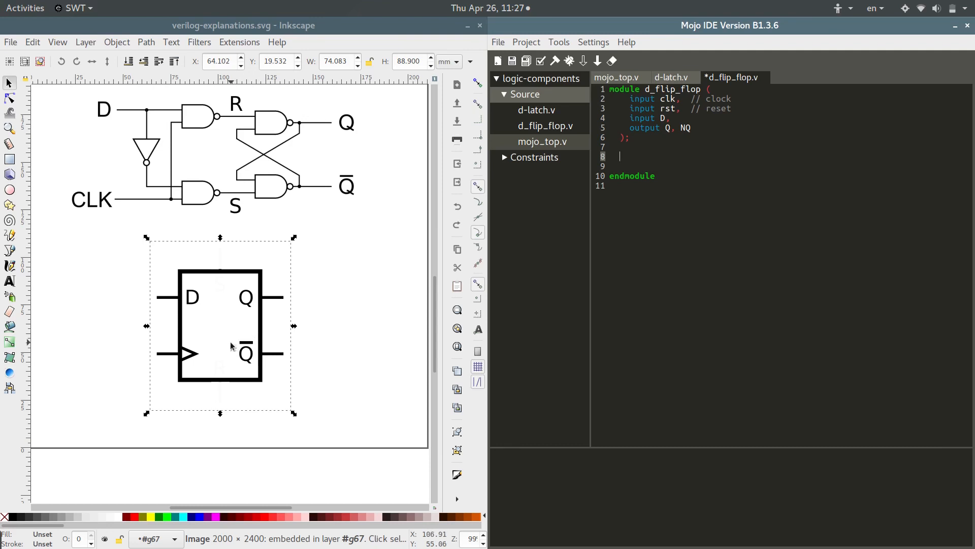
mouse_move(201, 343)
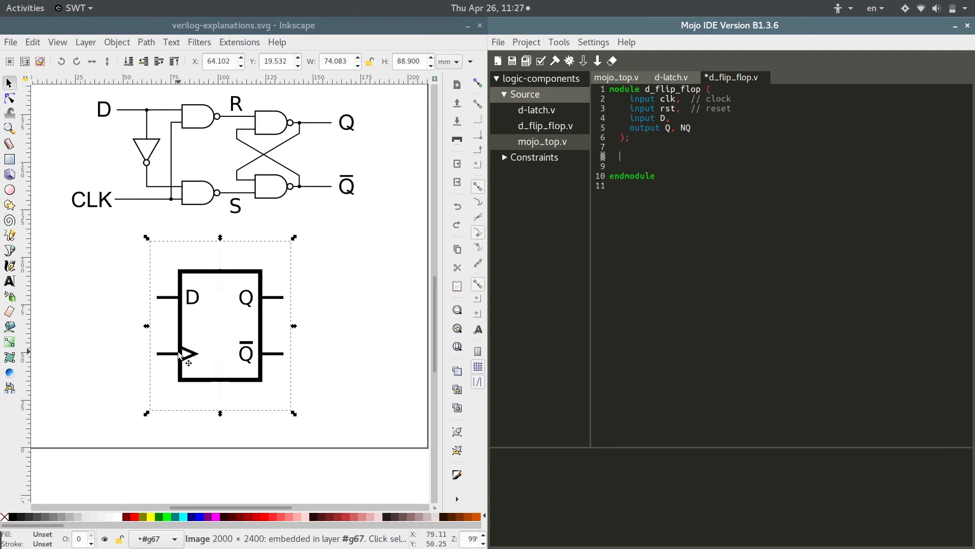
mouse_move(73, 310)
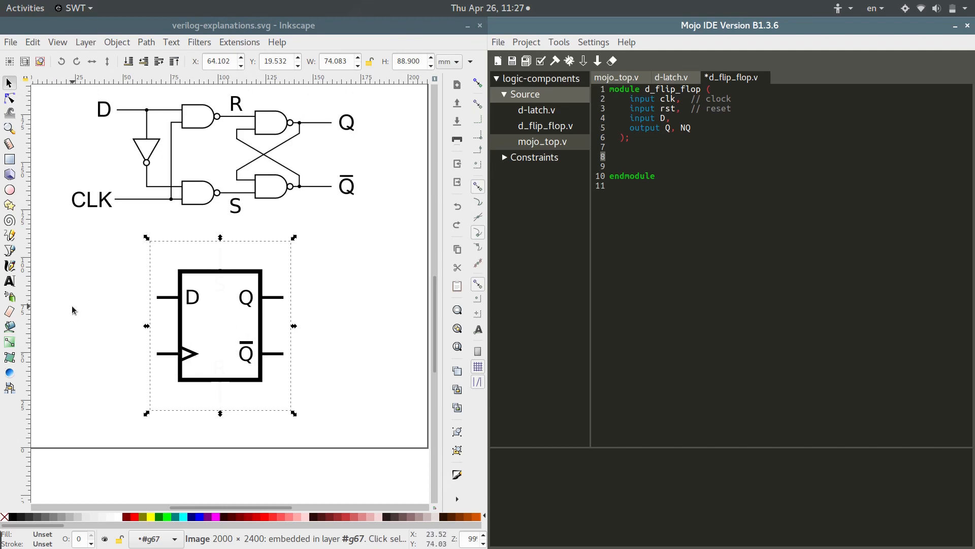
mouse_move(124, 304)
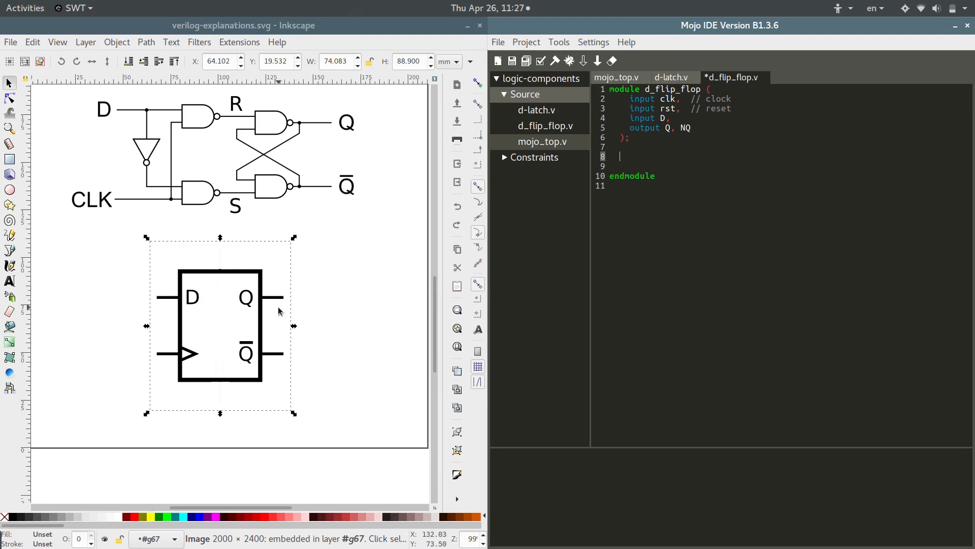
mouse_move(282, 350)
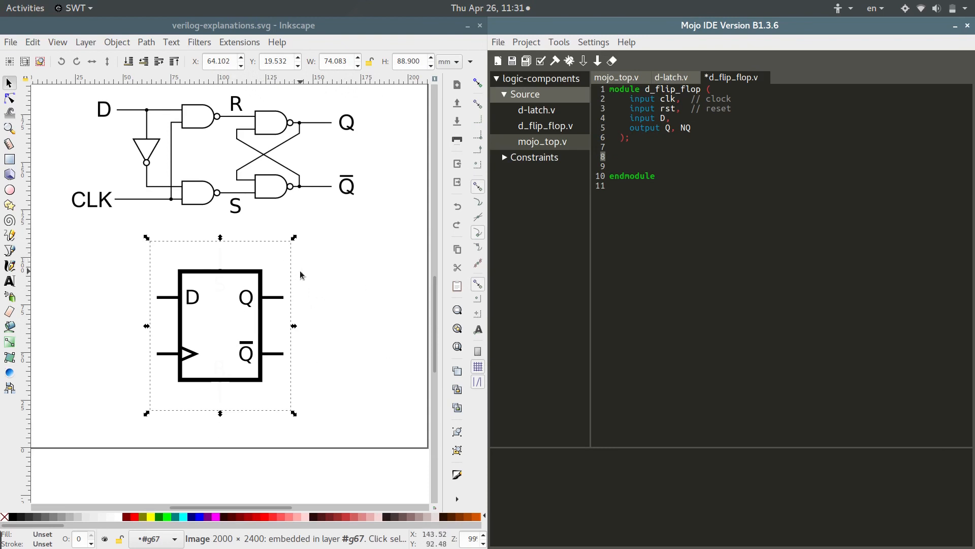
Declare 'reg Q, NQ;' in the empty module body
click(622, 156)
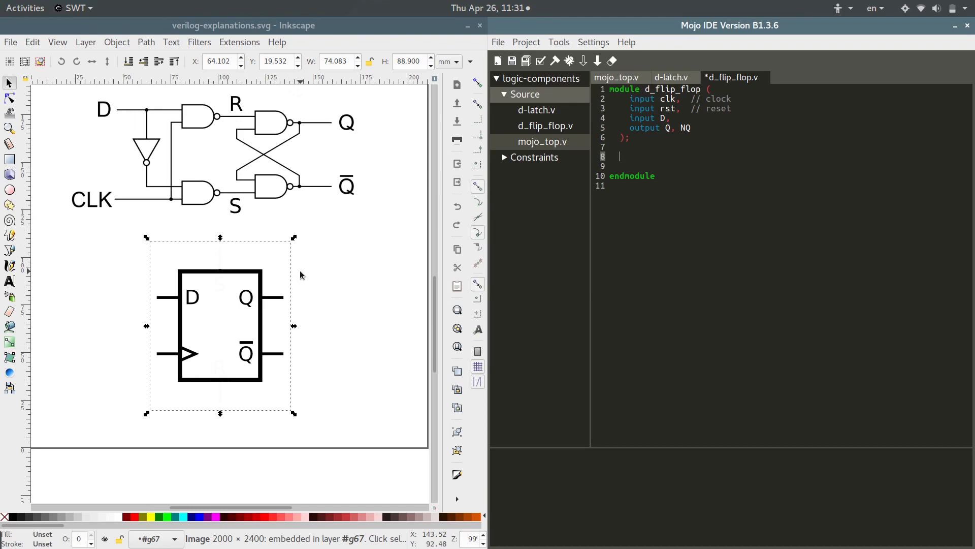
text(reg)
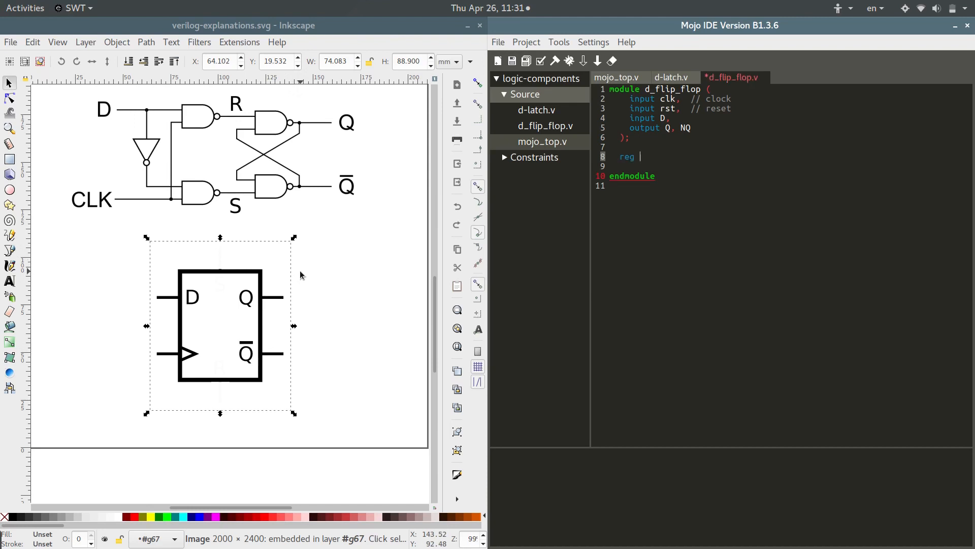
text(Q,)
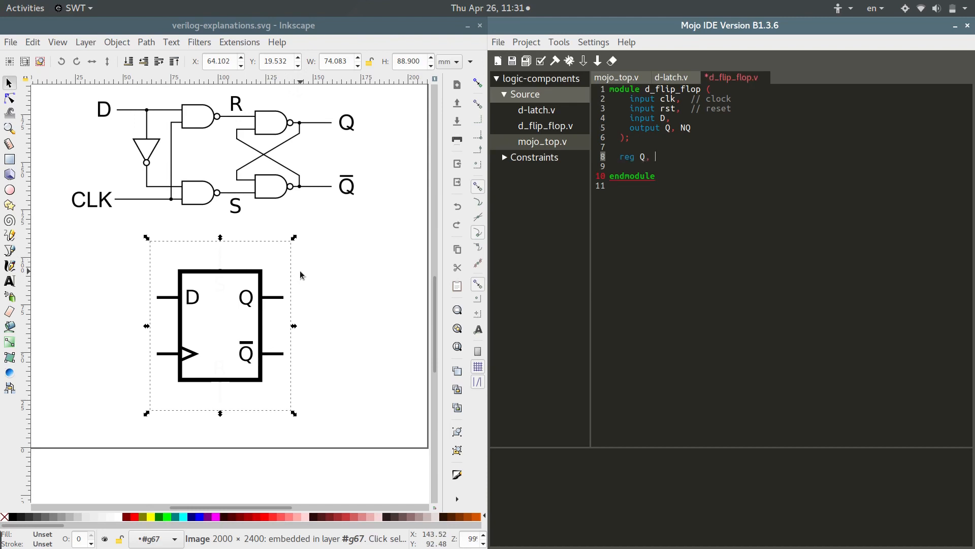
text(NQ;)
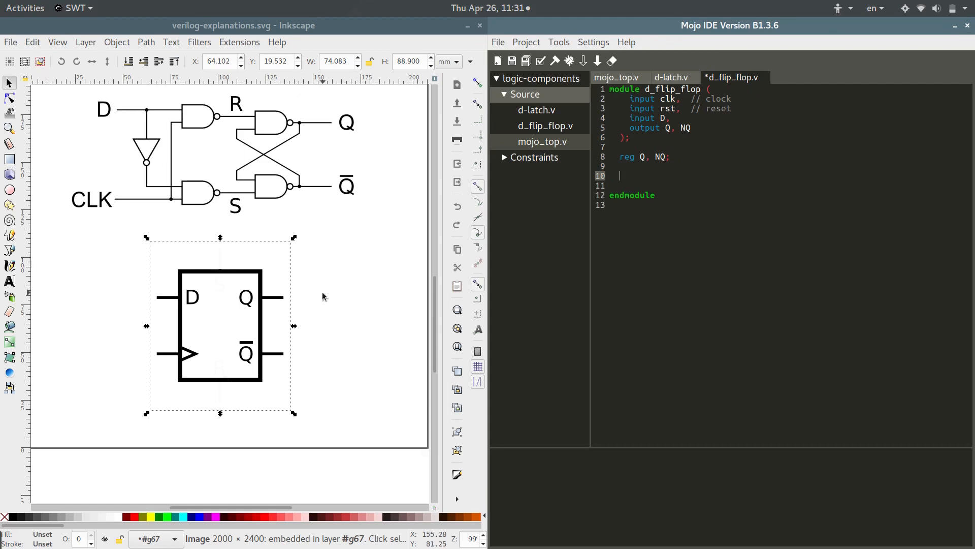
mouse_move(197, 375)
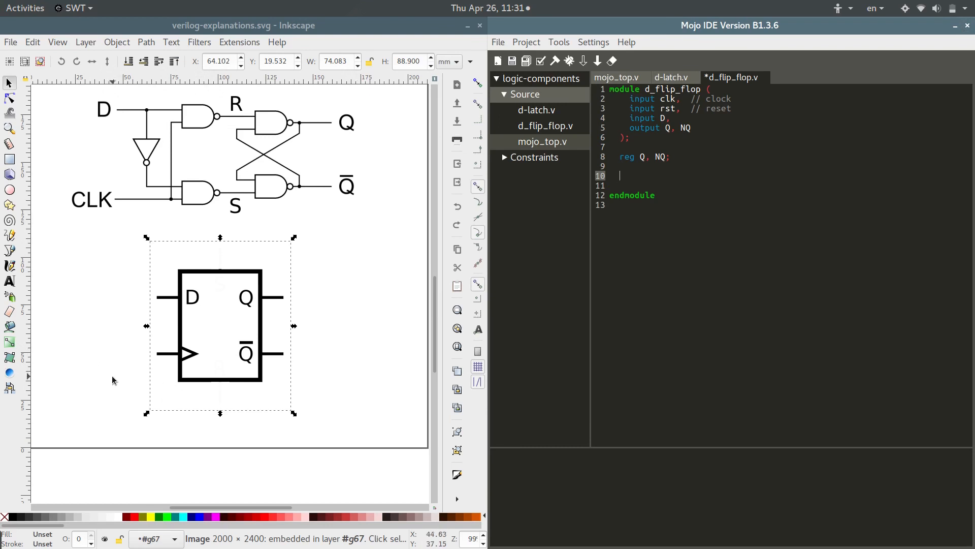
mouse_move(162, 343)
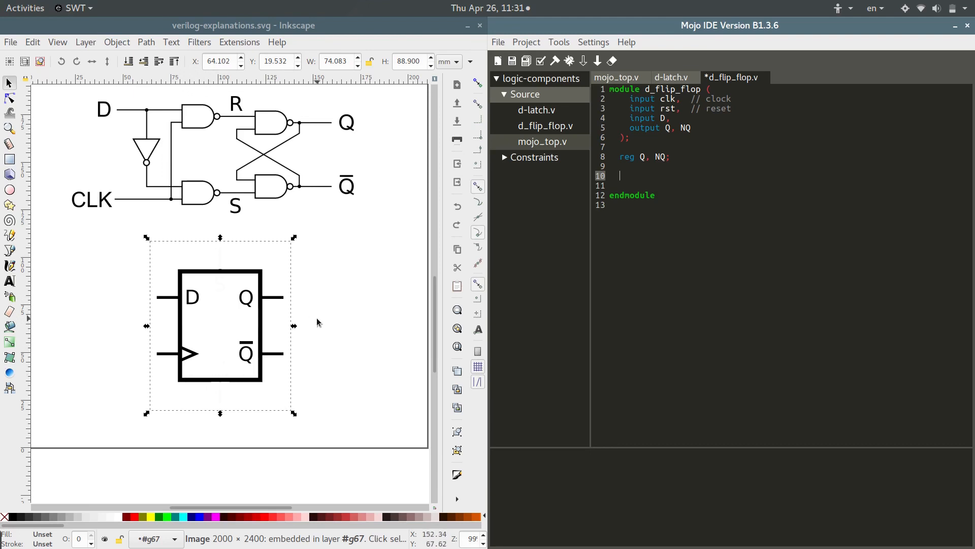
mouse_move(190, 283)
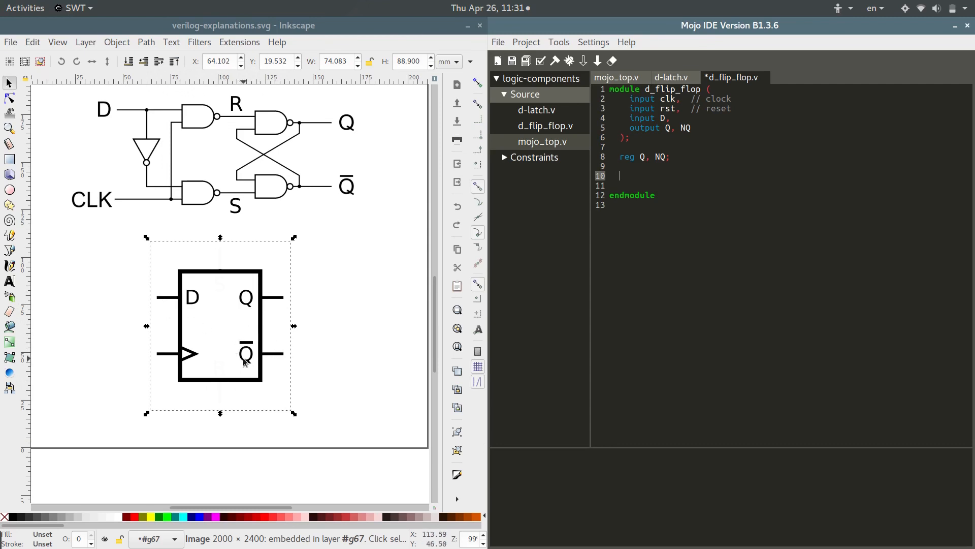
mouse_move(210, 307)
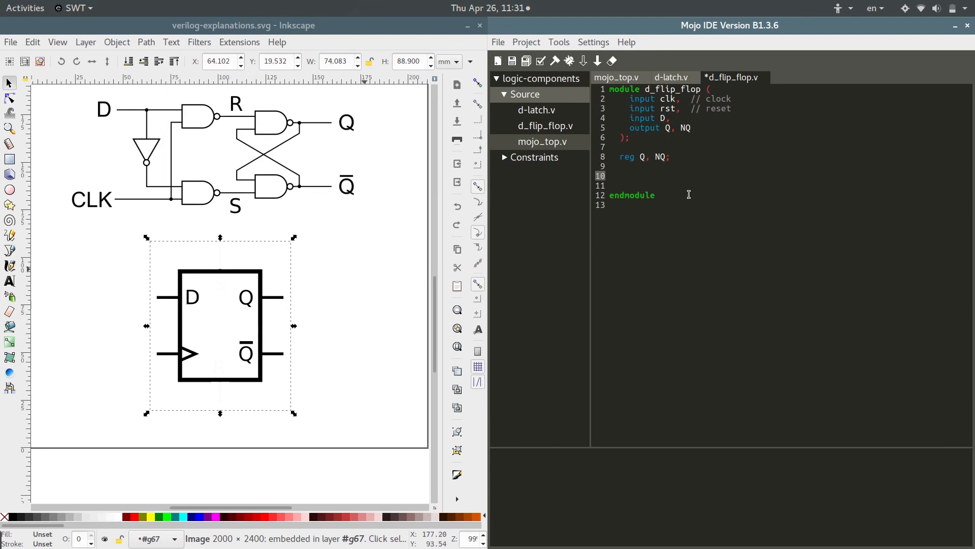
Write an 'always @(posedge clk)' block header below the reg declaration
text(always)
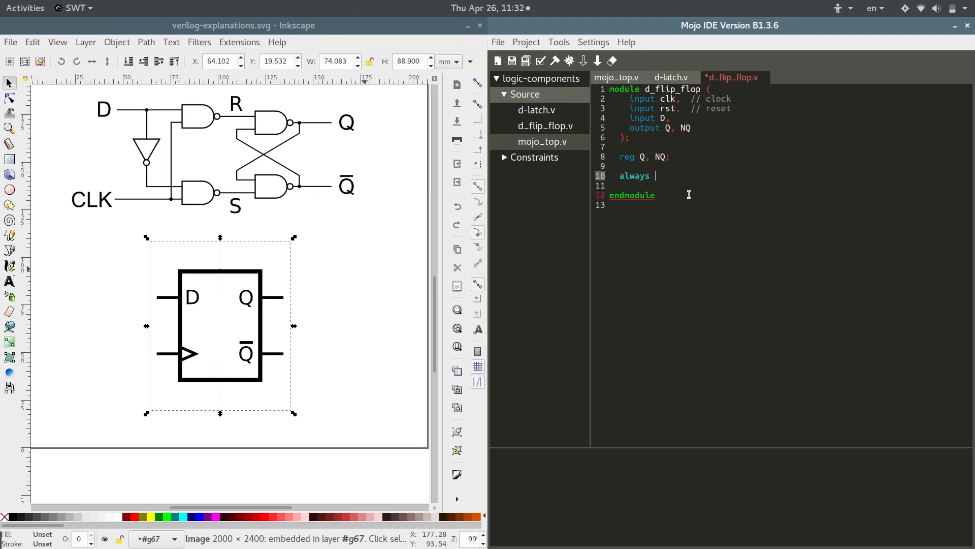
text(@()
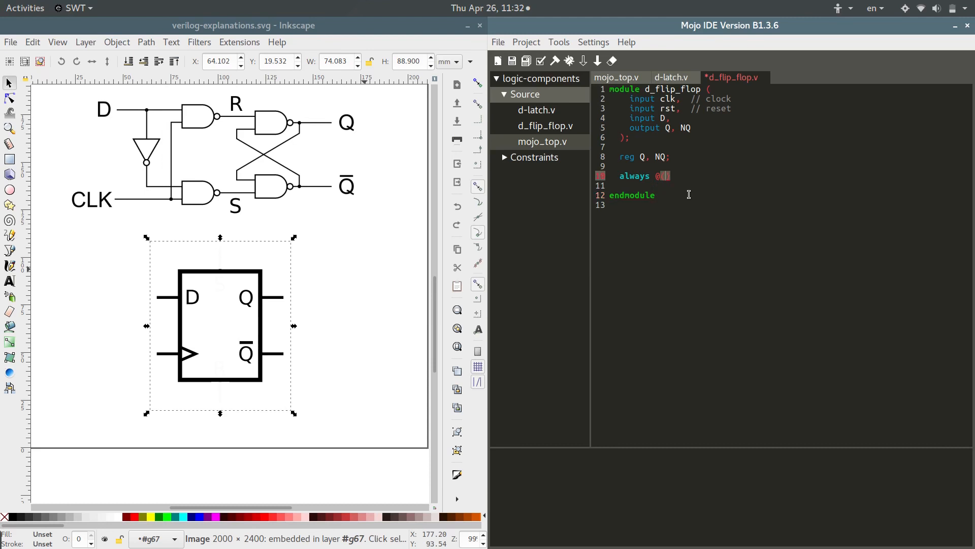
text(posedge)
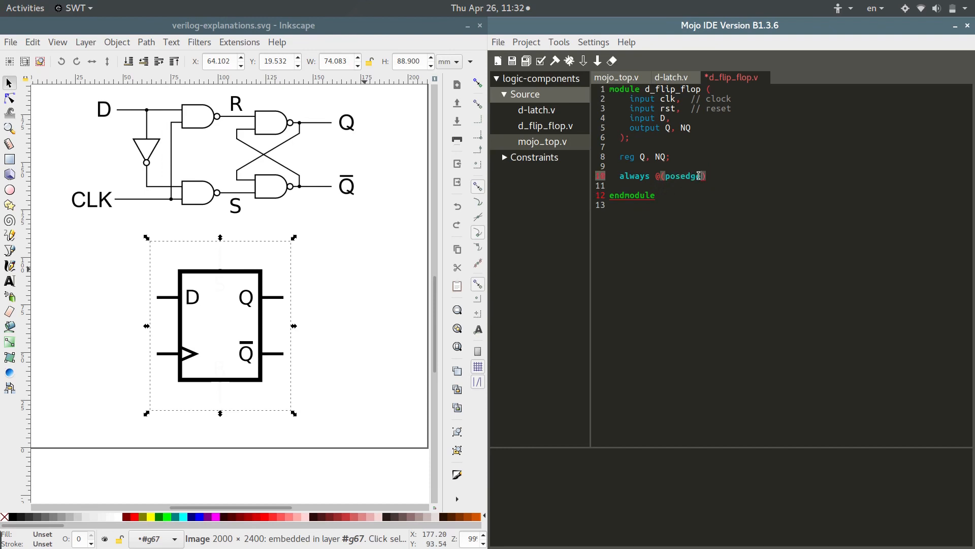
text(clk)
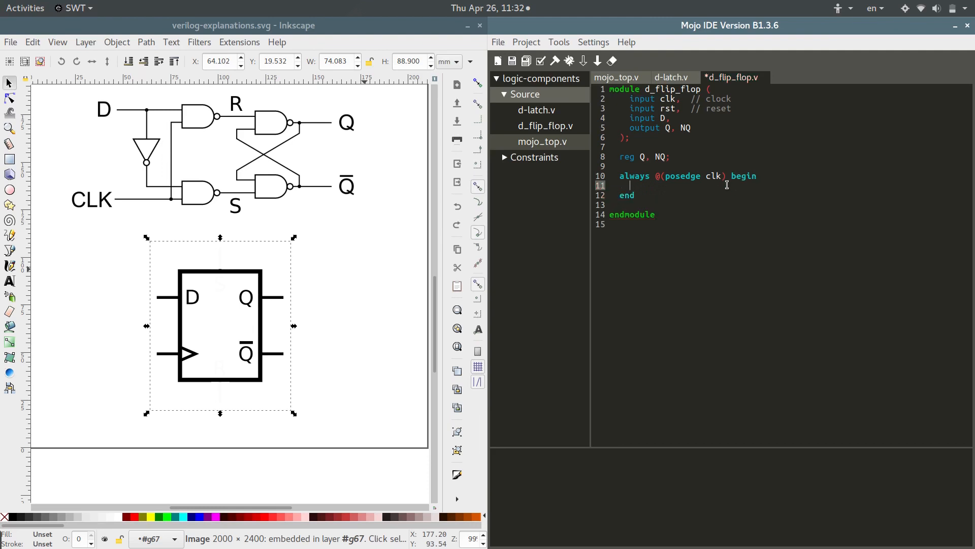
mouse_move(733, 184)
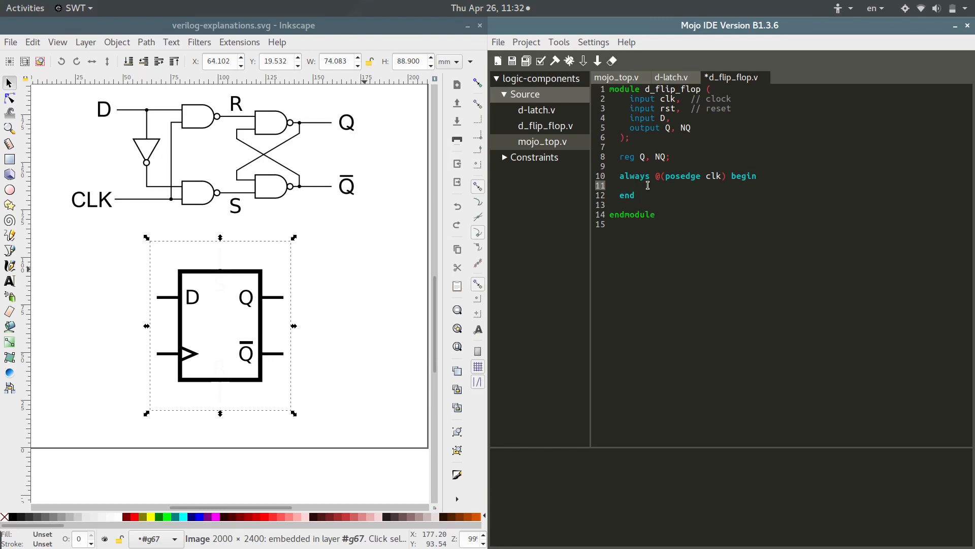
Write 'Q <= D;' and 'NQ <= ~D;' inside the always block
click(648, 185)
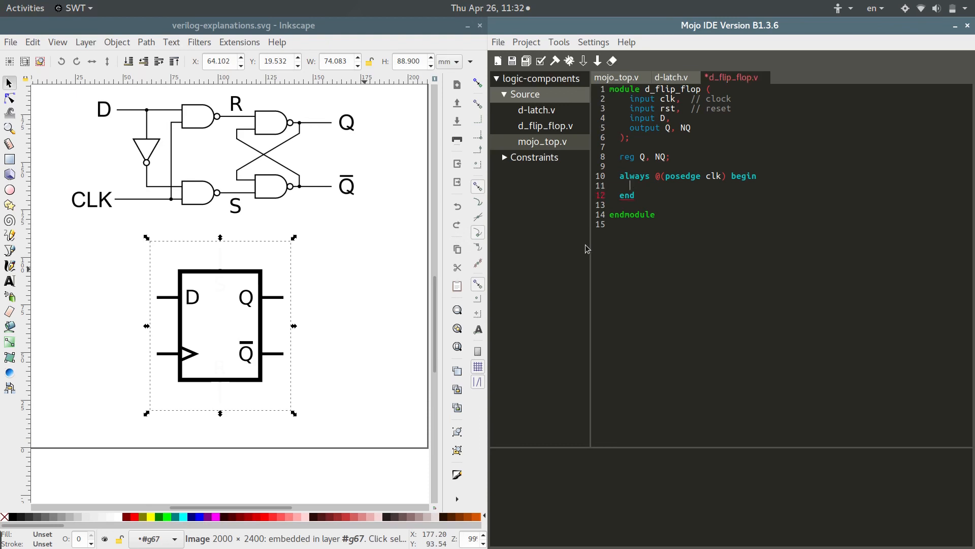
text(Q)
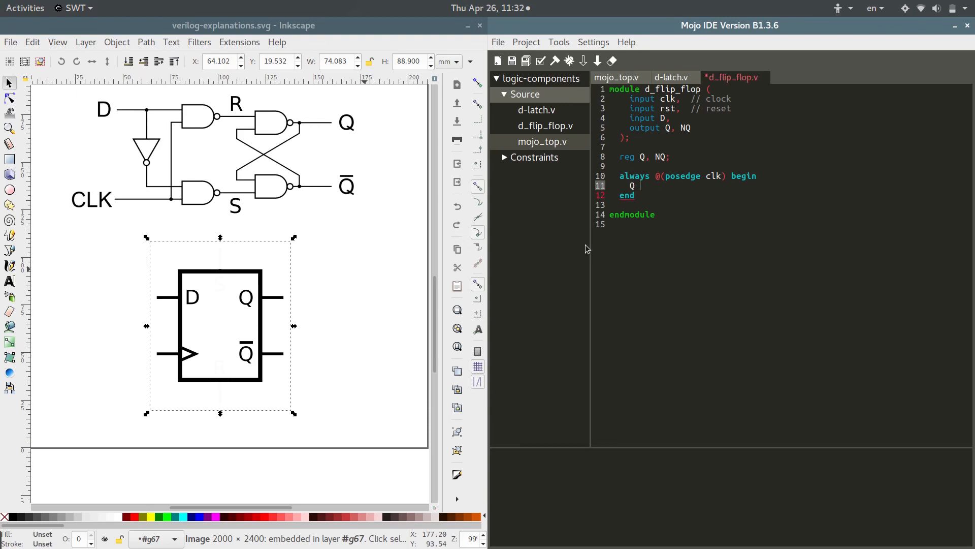
text(<=)
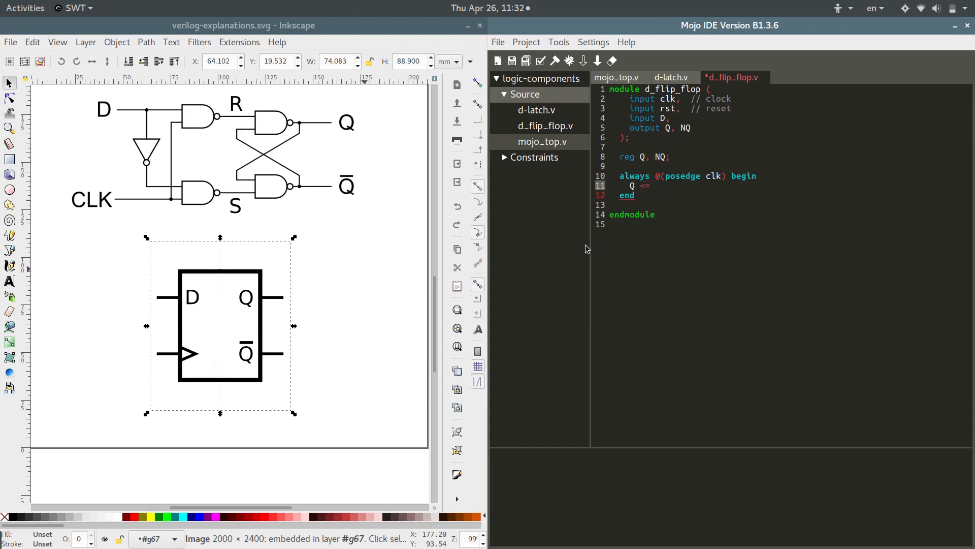
text(D;)
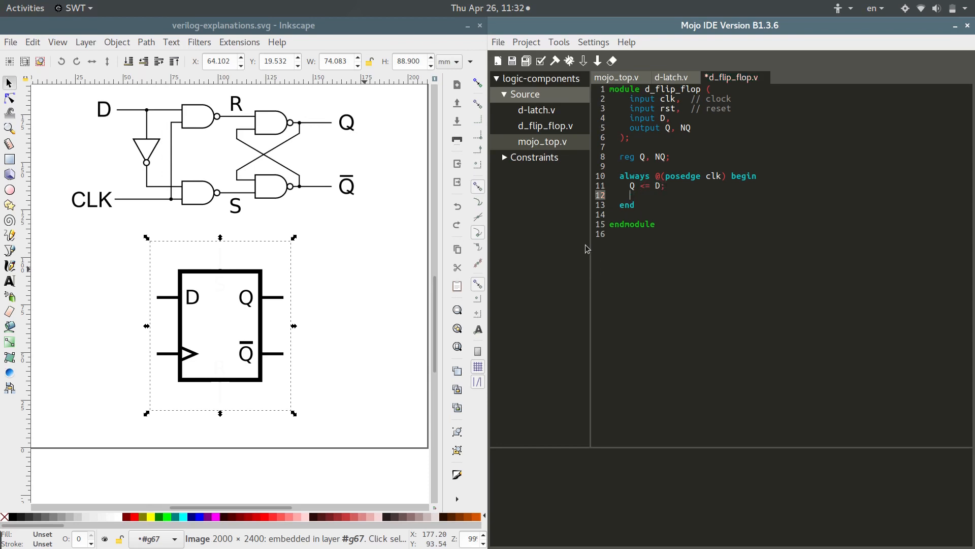
text(NQ <)
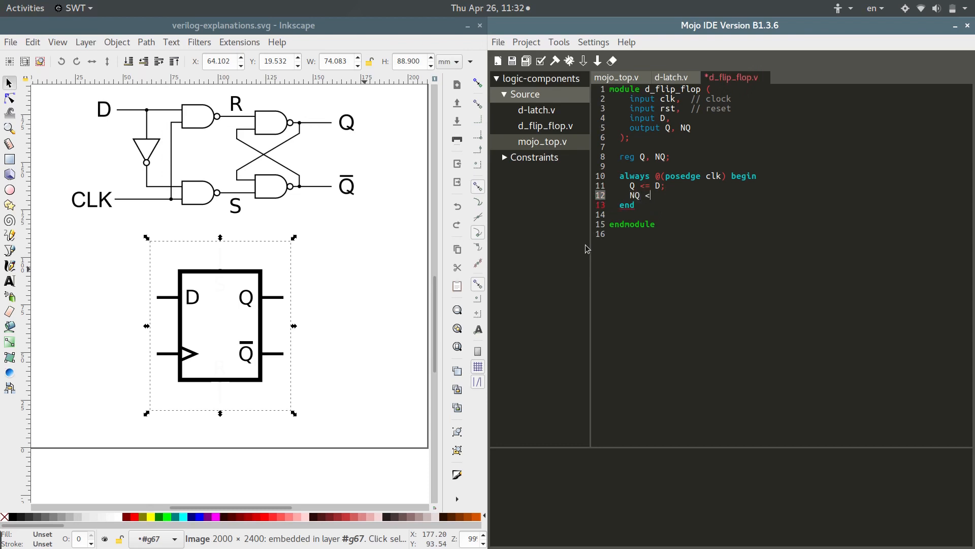
text(=)
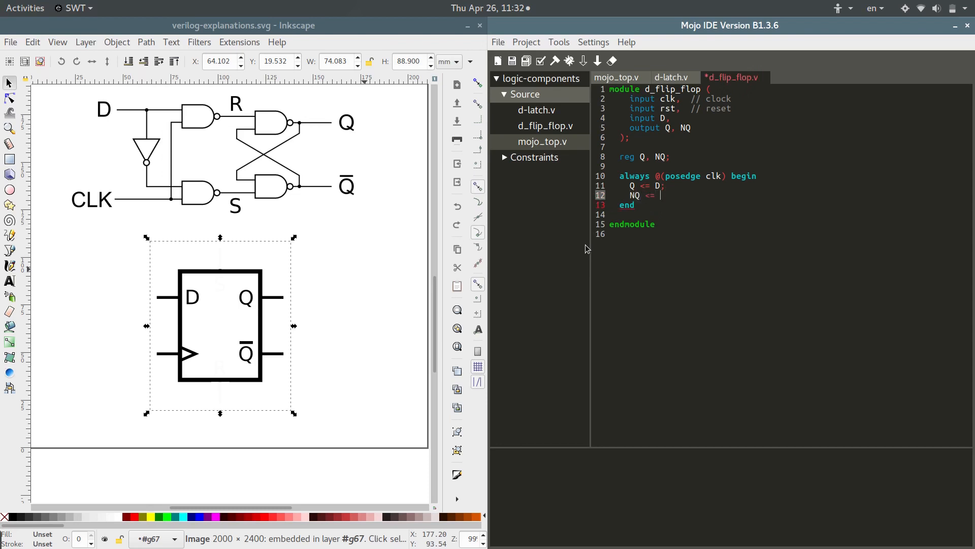
text(~D;)
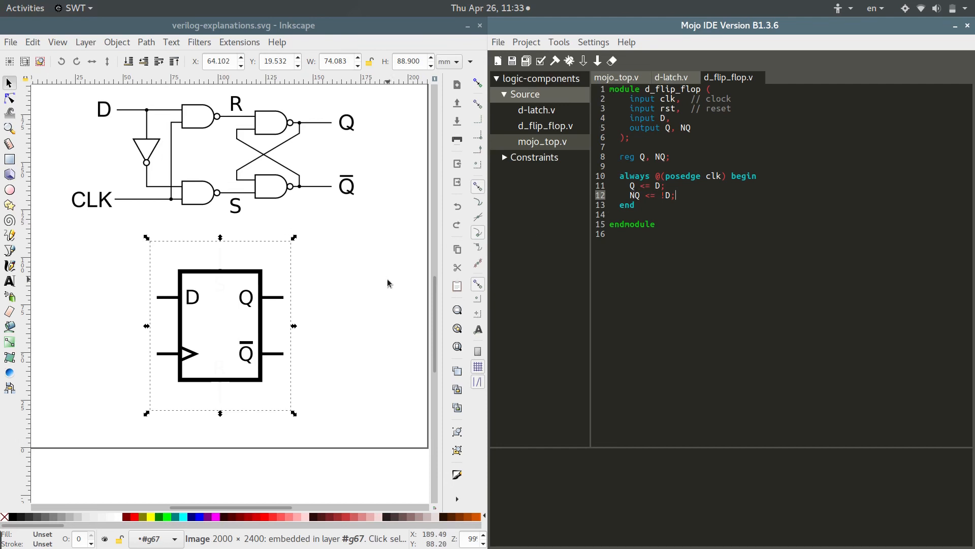
mouse_move(656, 282)
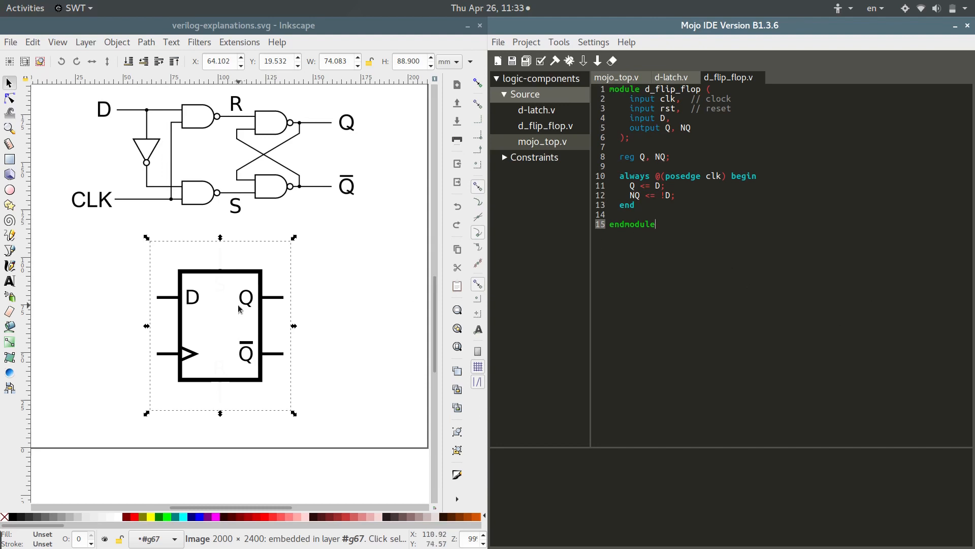
mouse_move(275, 290)
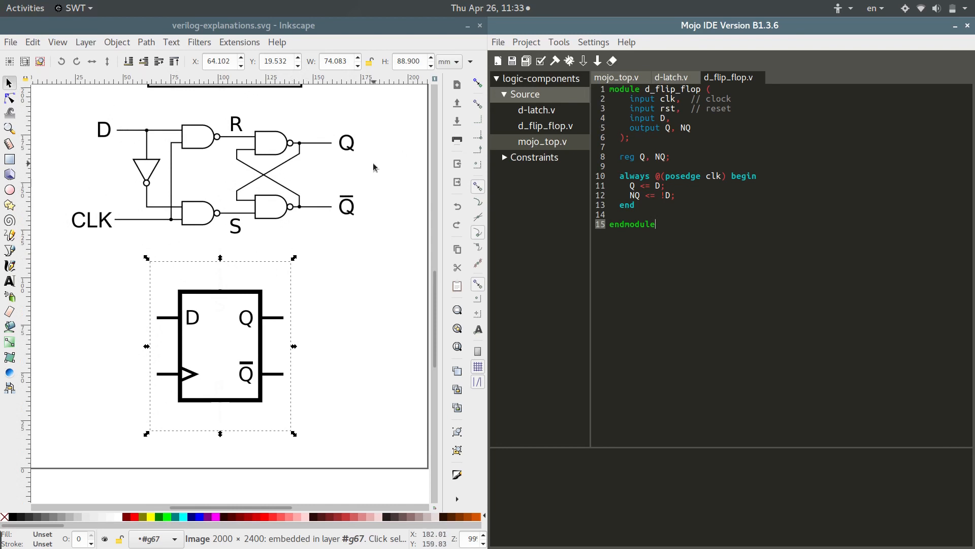
mouse_move(310, 177)
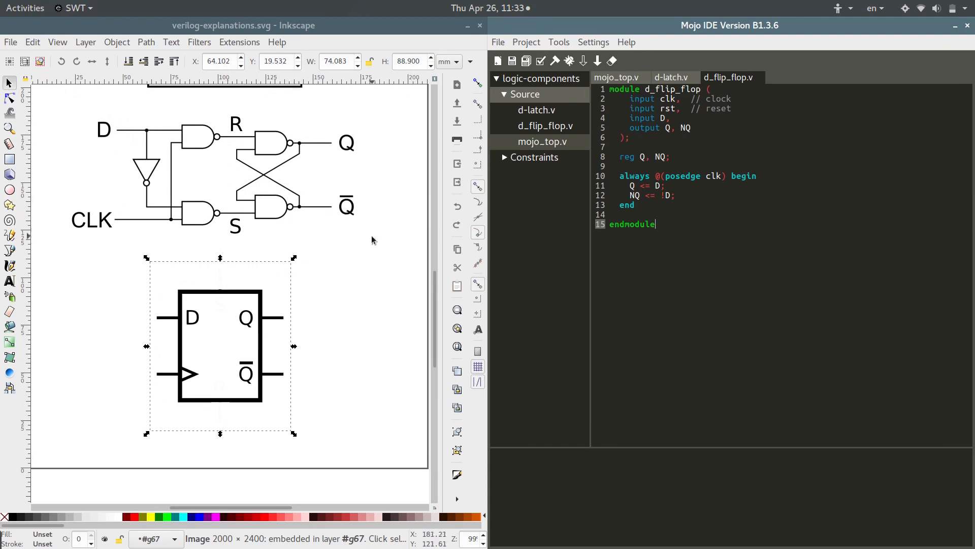
mouse_move(732, 214)
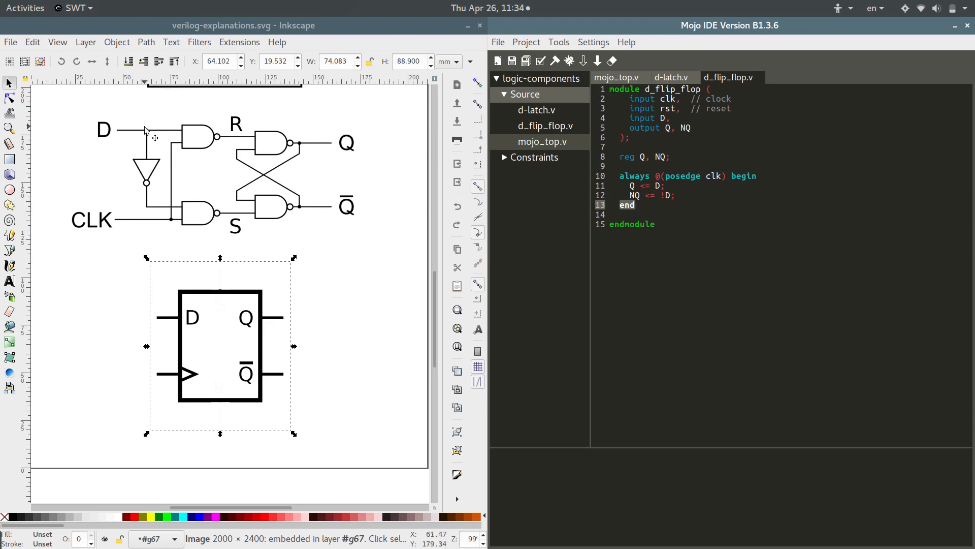
mouse_move(303, 285)
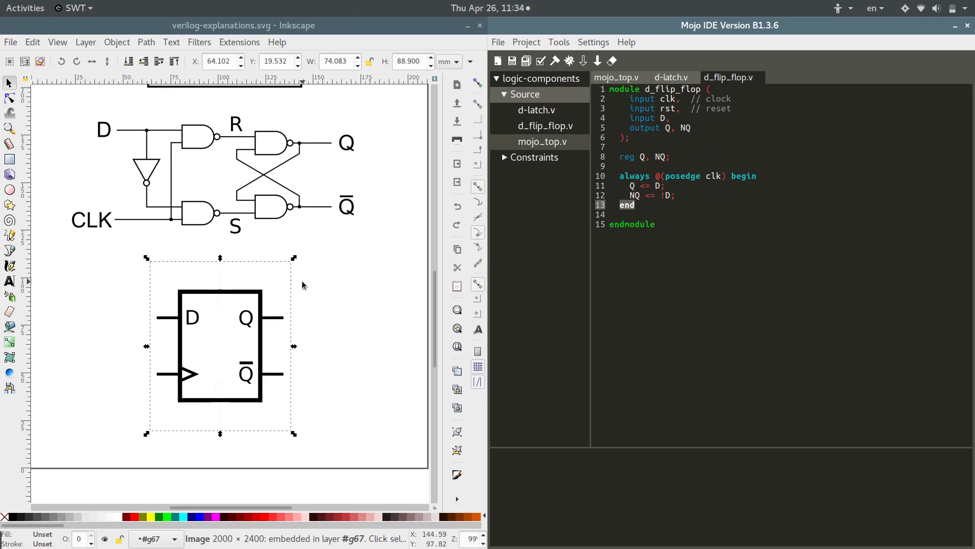
mouse_move(161, 170)
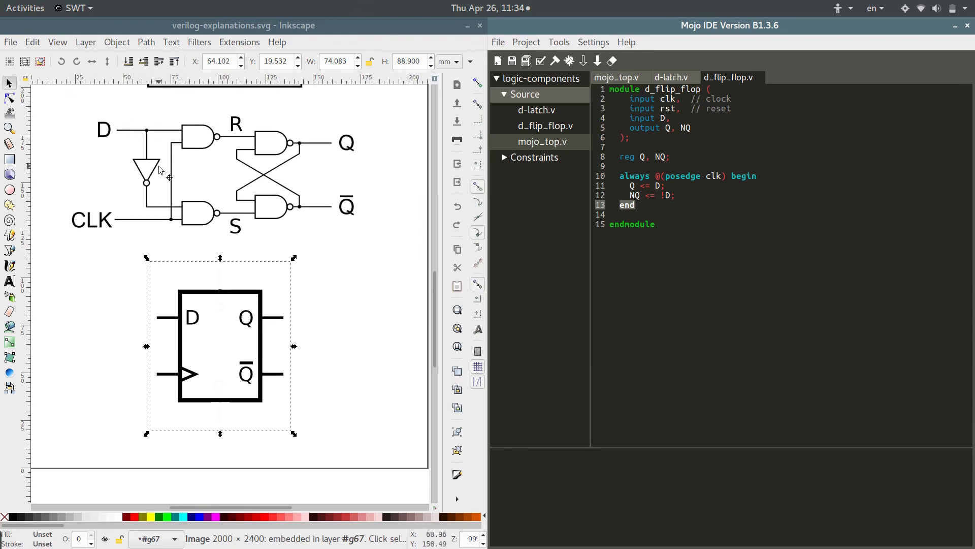
mouse_move(344, 341)
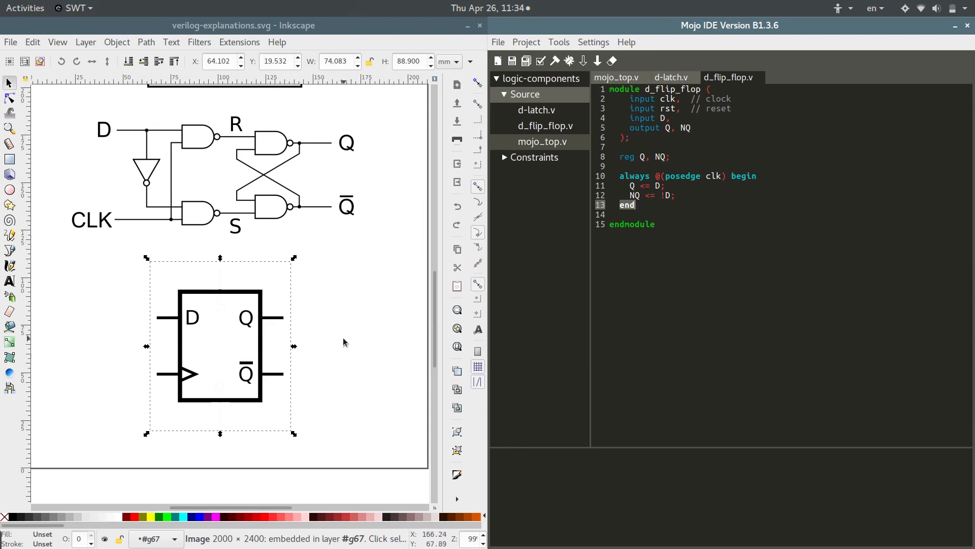
mouse_move(324, 293)
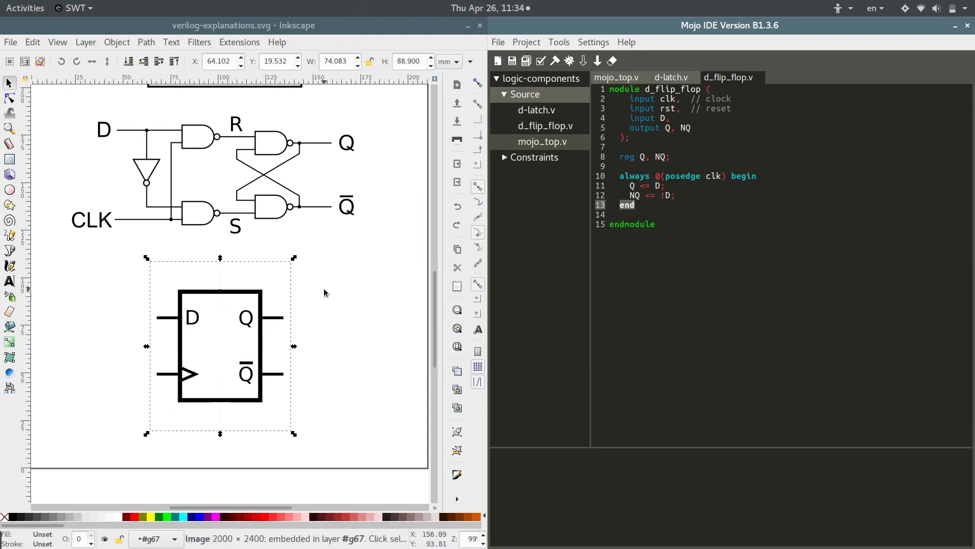
mouse_move(327, 351)
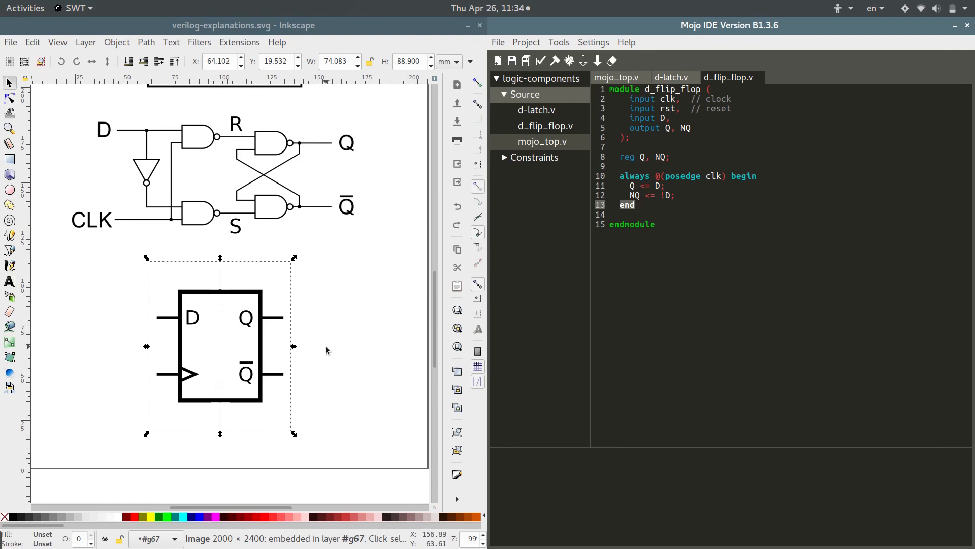
click(718, 228)
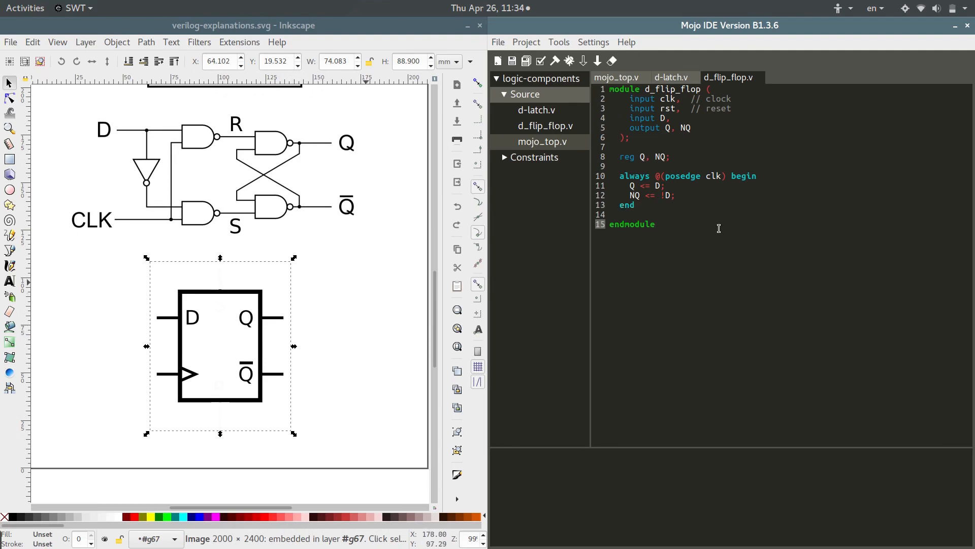